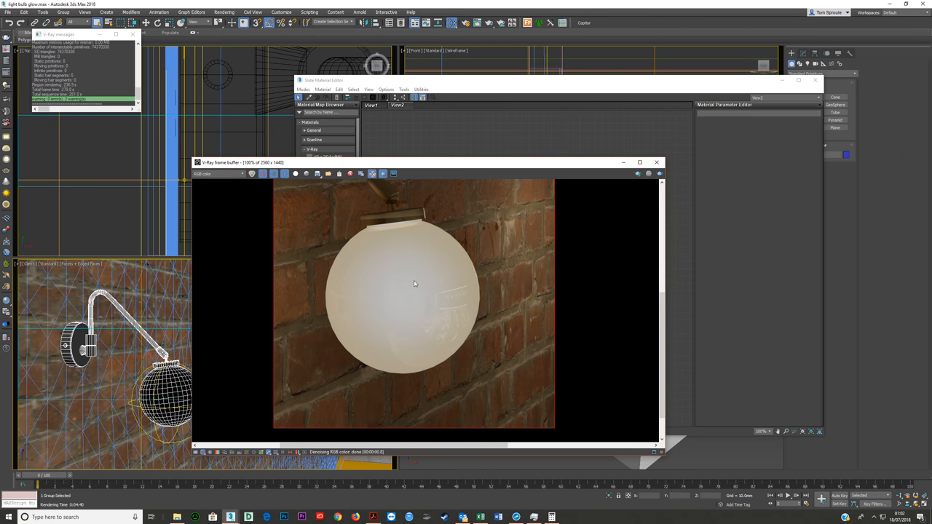
pyautogui.moveTo(424, 306)
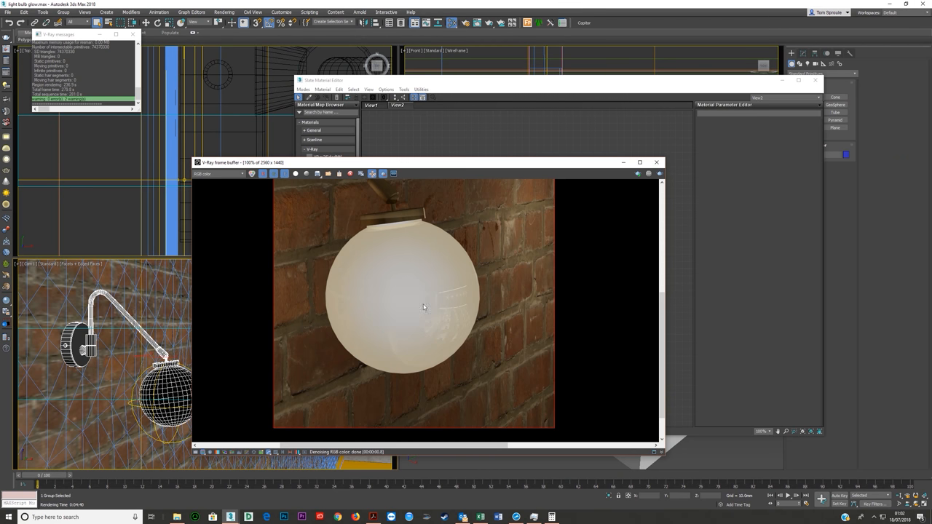
pyautogui.moveTo(431, 248)
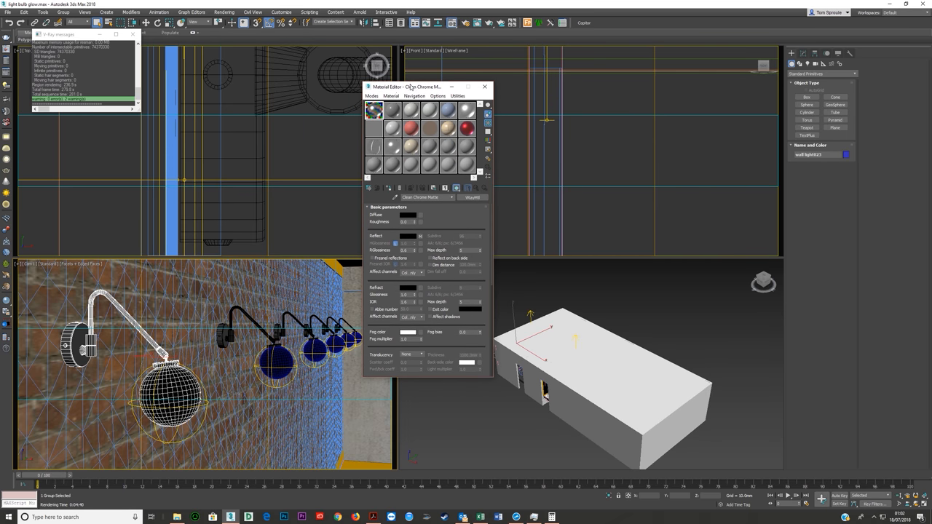
# - Move the Slate Material Editor aside and start assembling the bulb's blend material
pyautogui.moveTo(411, 87); pyautogui.dragTo(407, 80)
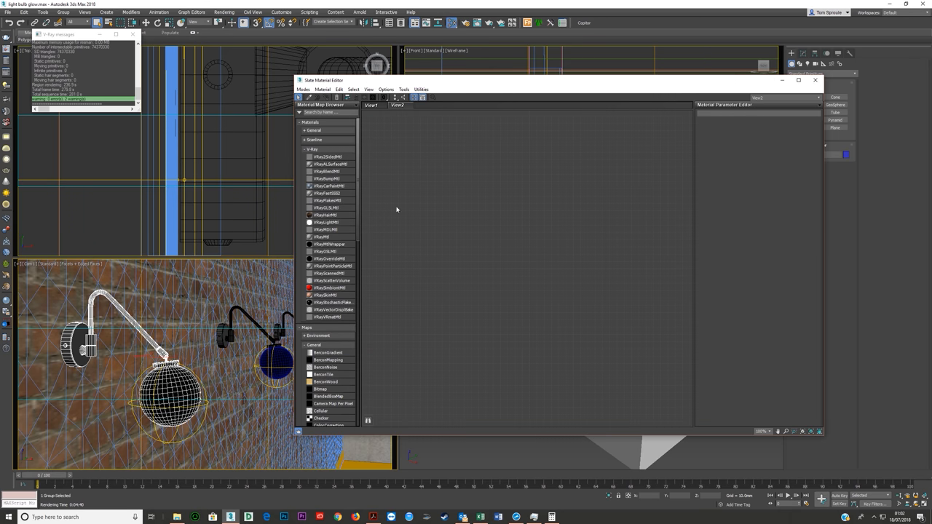
pyautogui.click(324, 236)
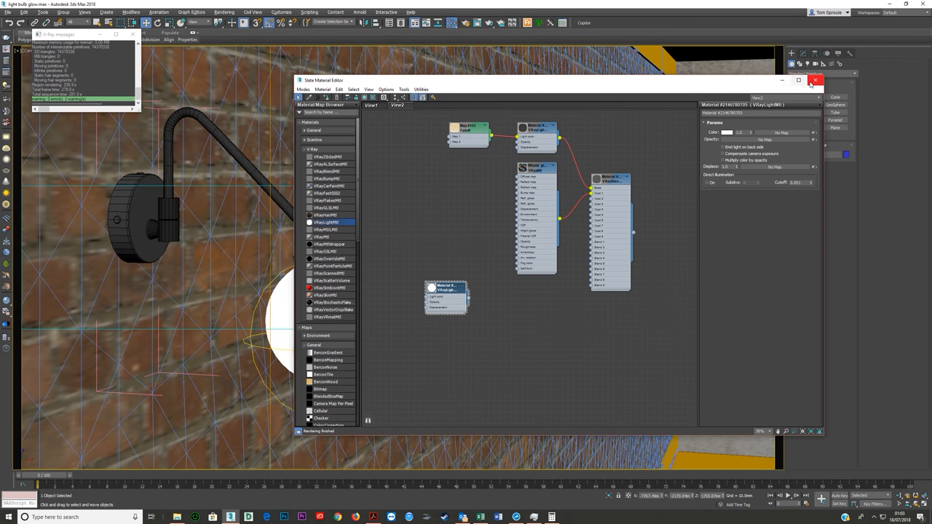
# - Close the material editor and render the Cam 1 view to check the bulb
pyautogui.click(813, 82)
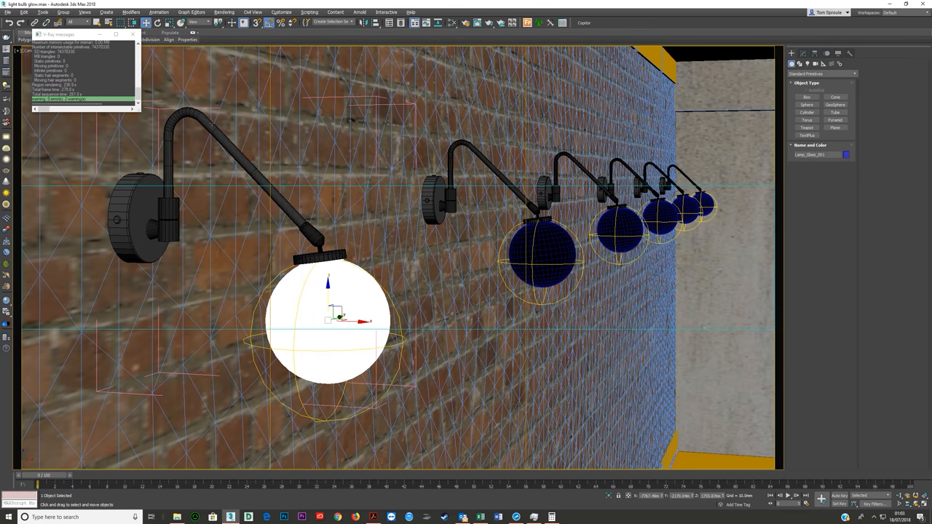
pyautogui.moveTo(508, 166)
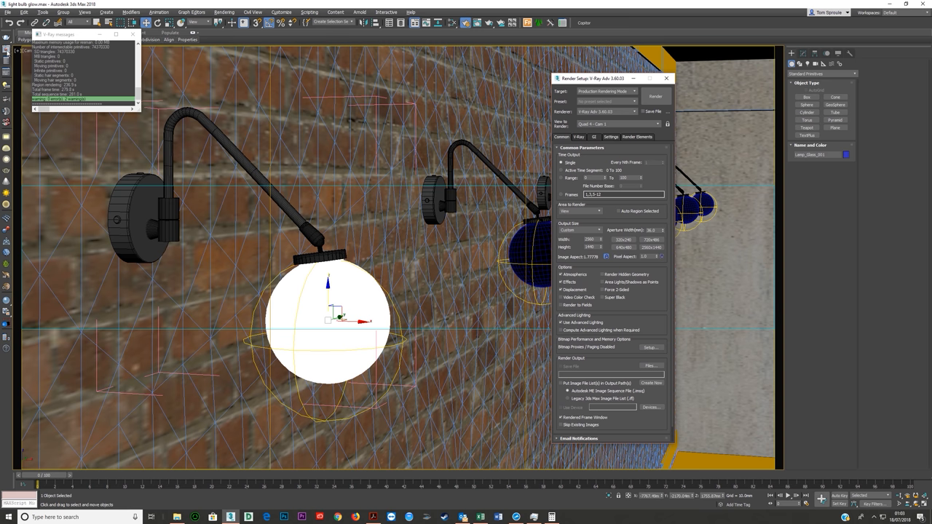
pyautogui.click(652, 96)
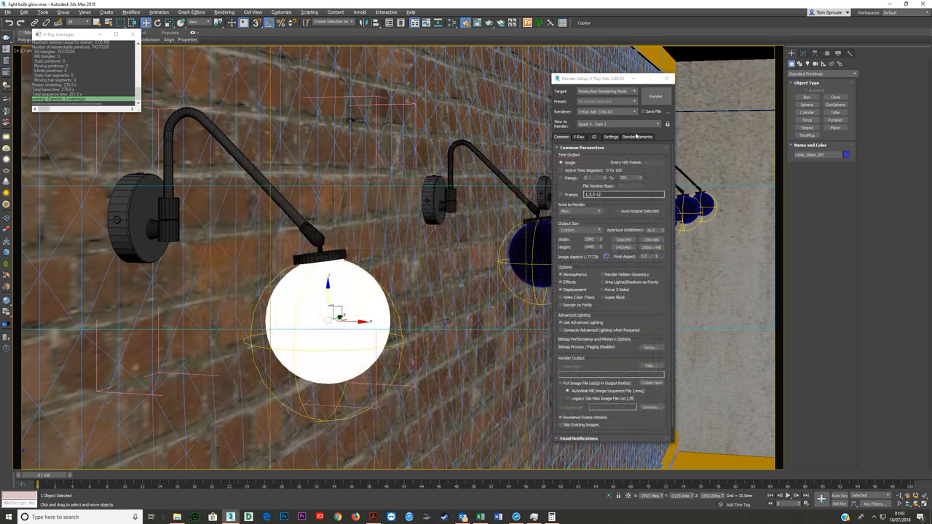
pyautogui.click(657, 95)
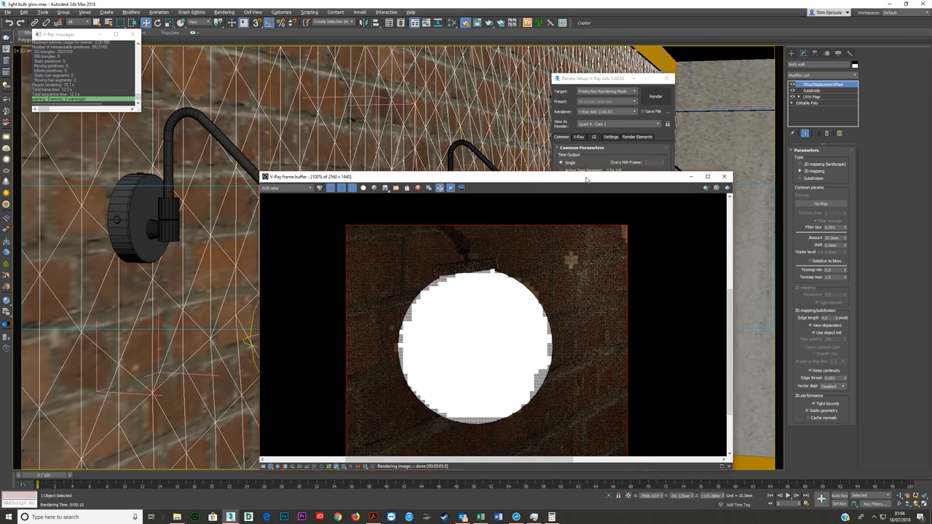
# - Connect a Falloff map to the standalone VRayLightMtl's light colour
pyautogui.click(724, 177)
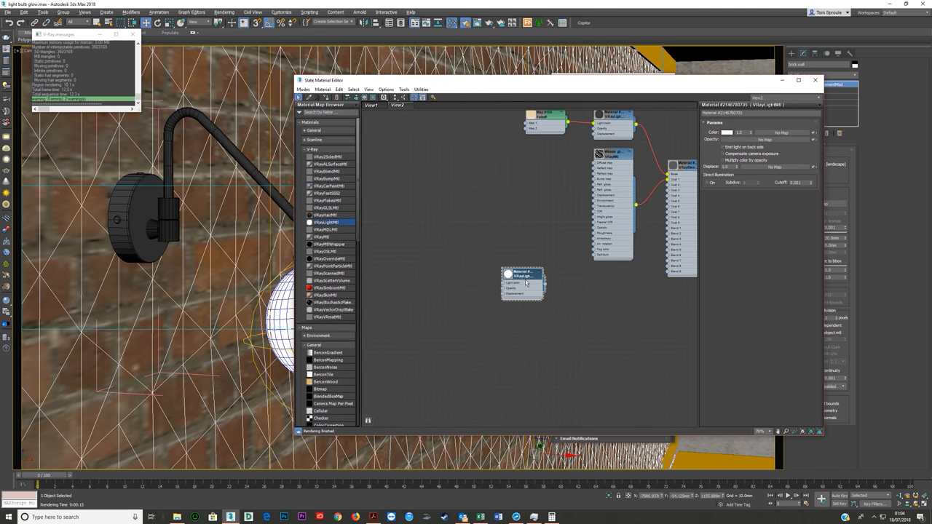
pyautogui.click(313, 150)
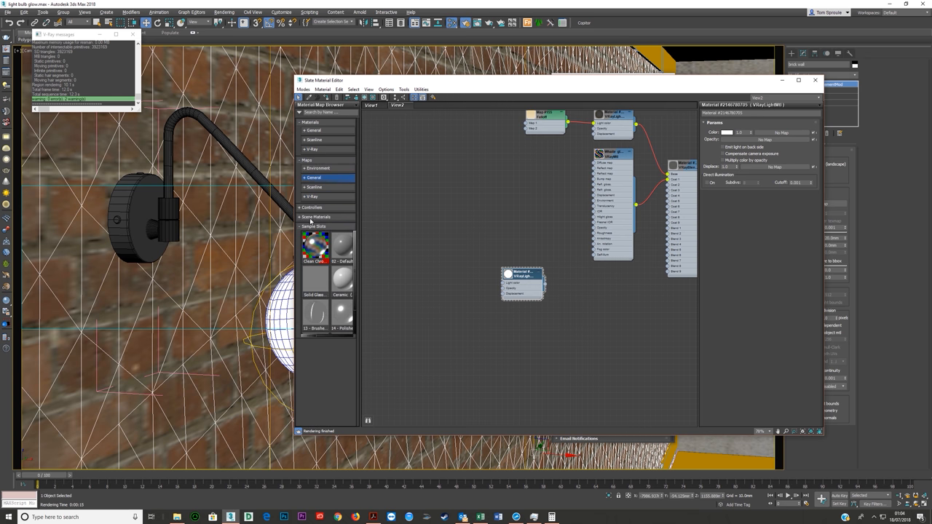
pyautogui.click(307, 178)
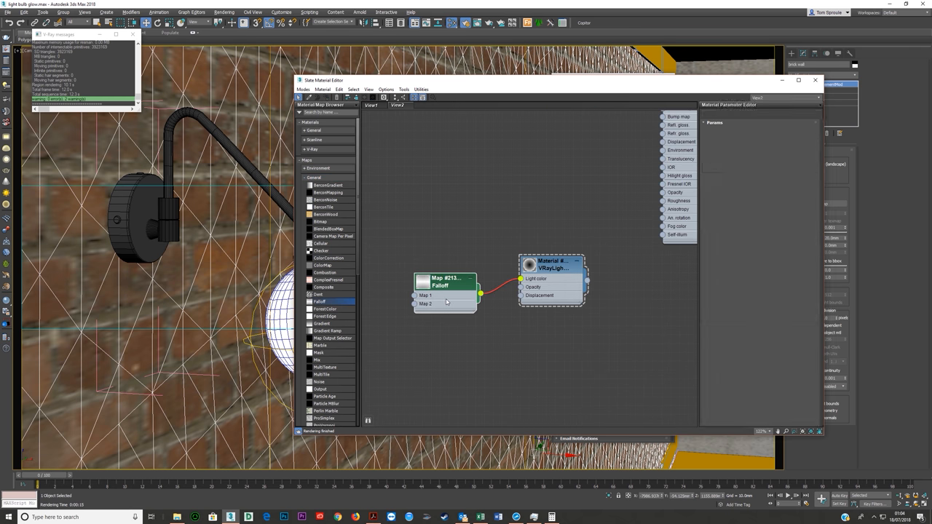
pyautogui.click(446, 282)
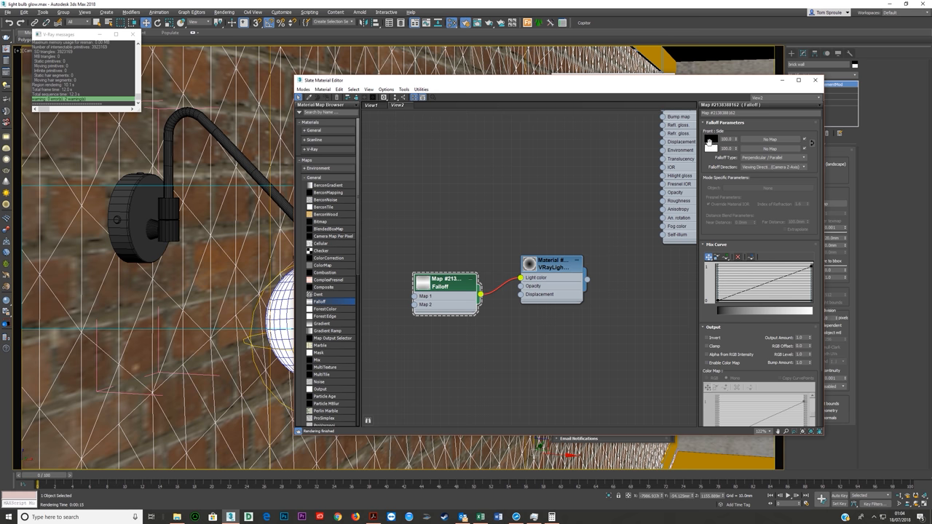
# - Set the falloff's Color 1 to white and Color 2 to warm peach
pyautogui.click(710, 139)
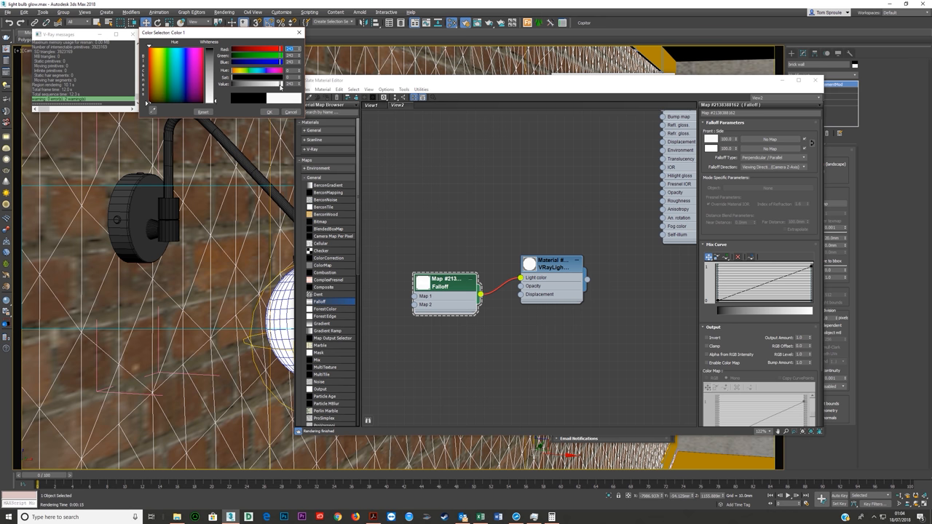
pyautogui.click(268, 111)
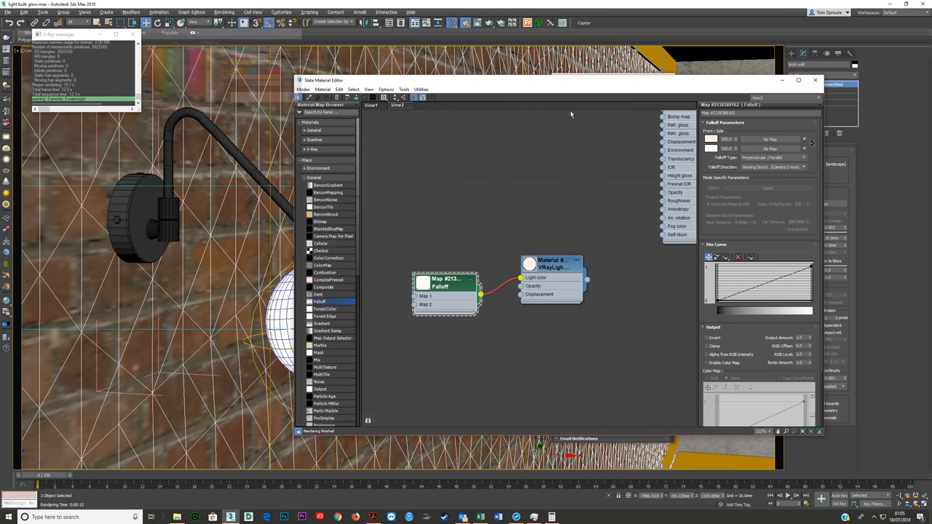
pyautogui.click(710, 139)
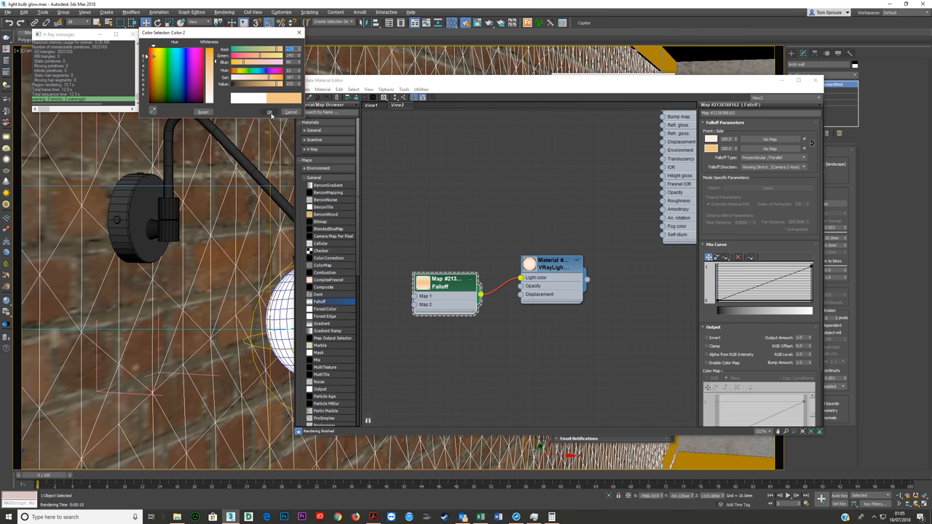
pyautogui.click(271, 112)
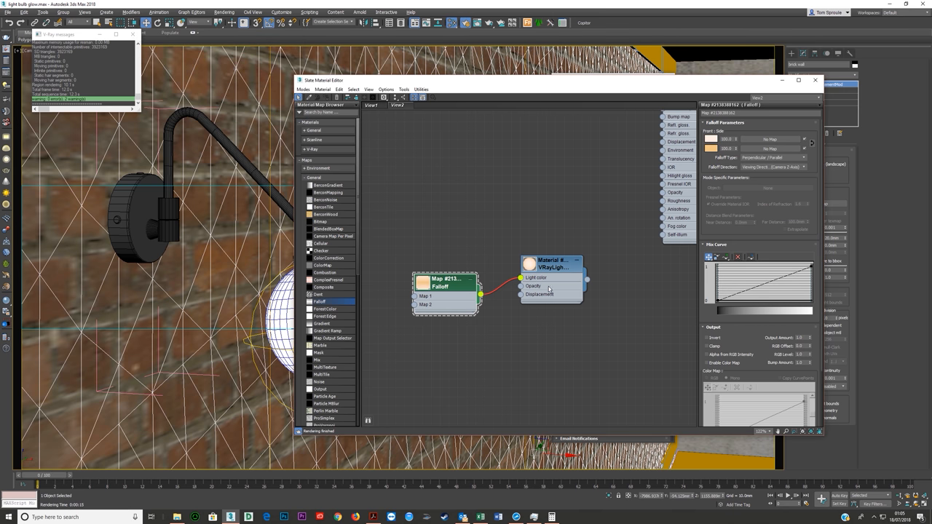
# - Select the Lamp_Glass bulb and launch a new V-Ray render
pyautogui.click(551, 264)
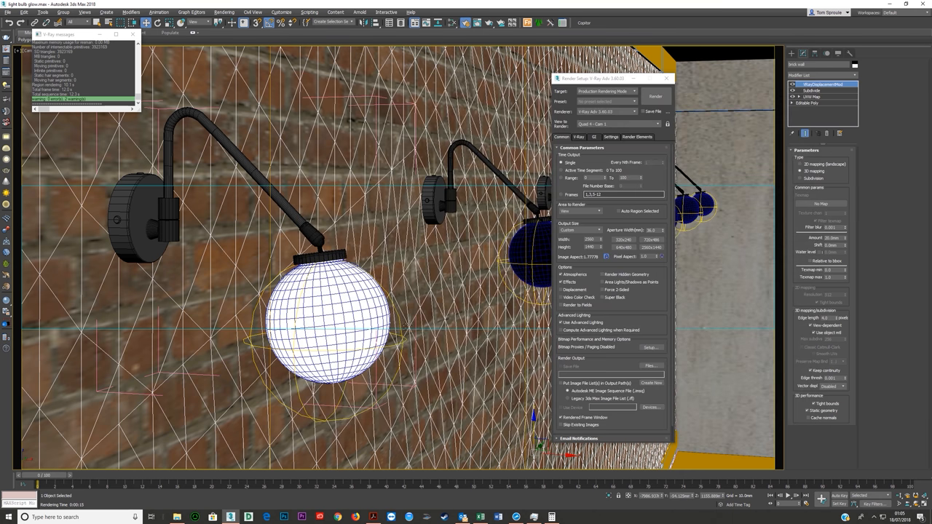
pyautogui.moveTo(326, 320)
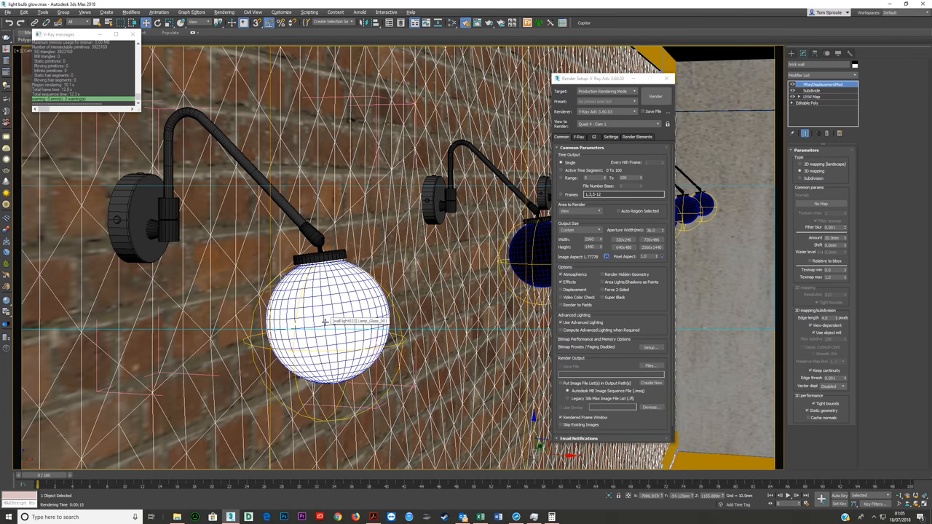
pyautogui.click(658, 96)
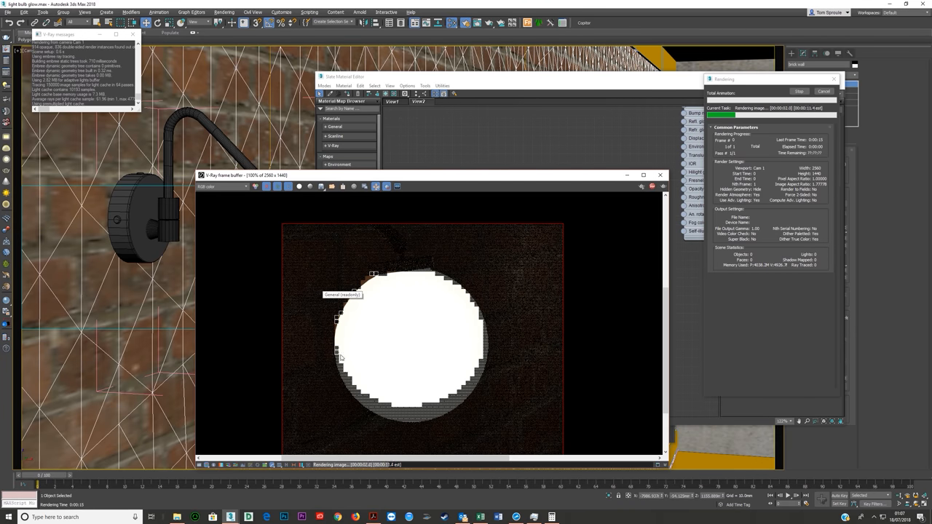
pyautogui.moveTo(346, 338)
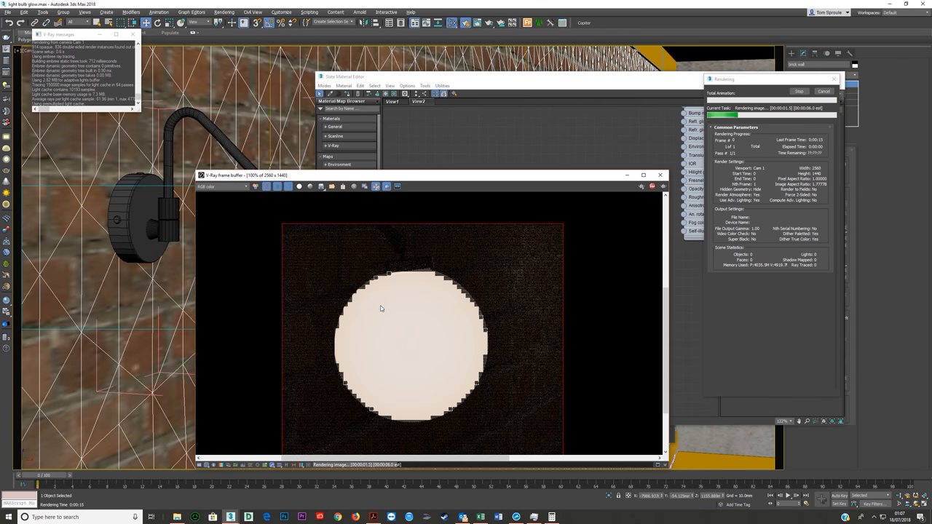
pyautogui.moveTo(534, 264)
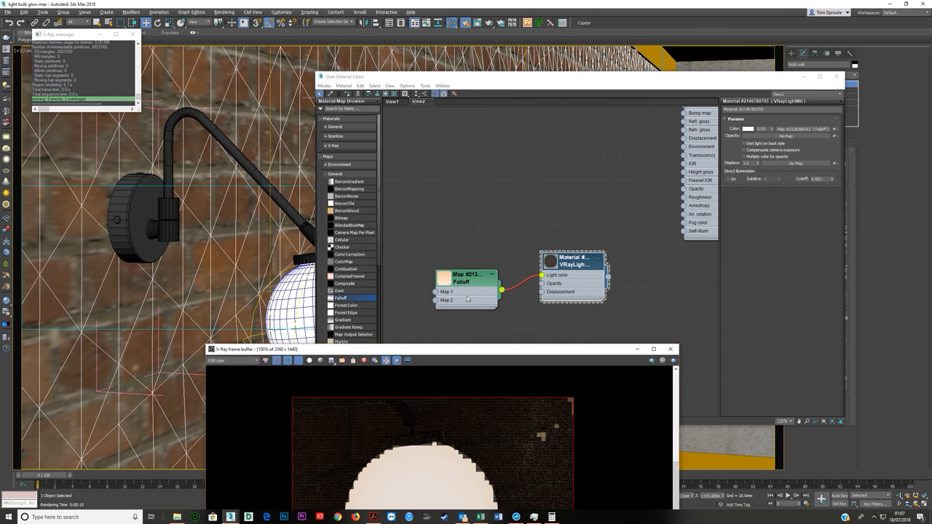
# - Lighten the Falloff map's Color 1 toward near-white in the Color Selector
pyautogui.click(466, 279)
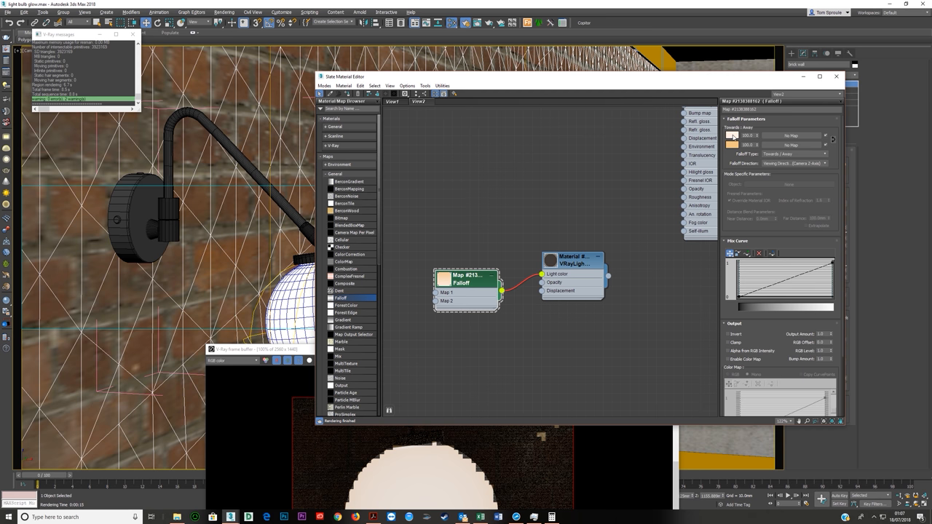
pyautogui.click(731, 136)
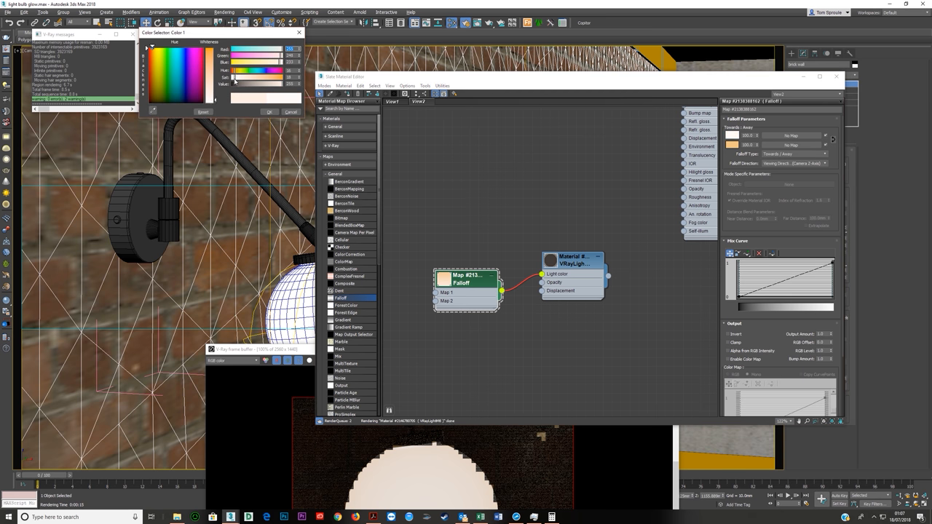
pyautogui.click(269, 111)
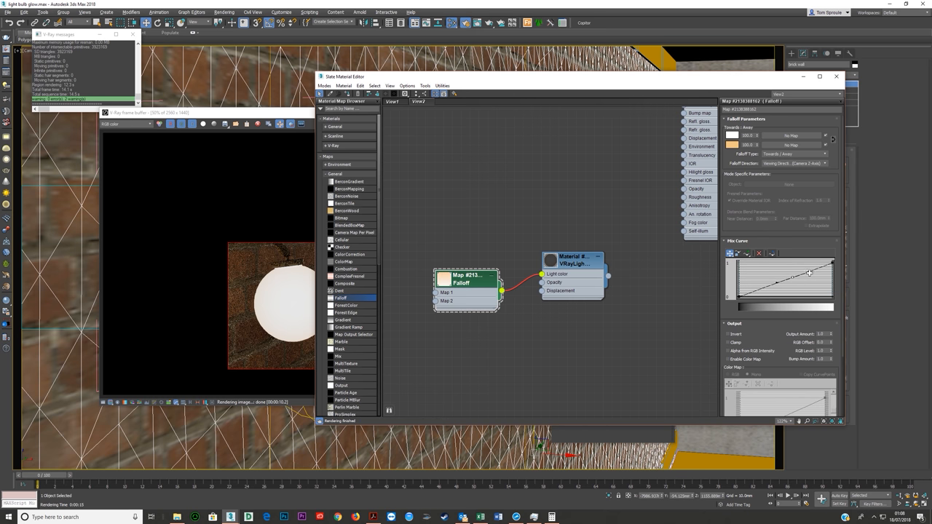
# - Bend the Falloff Mix Curve upward so the peach edge colour spreads further
pyautogui.moveTo(808, 272); pyautogui.dragTo(808, 290)
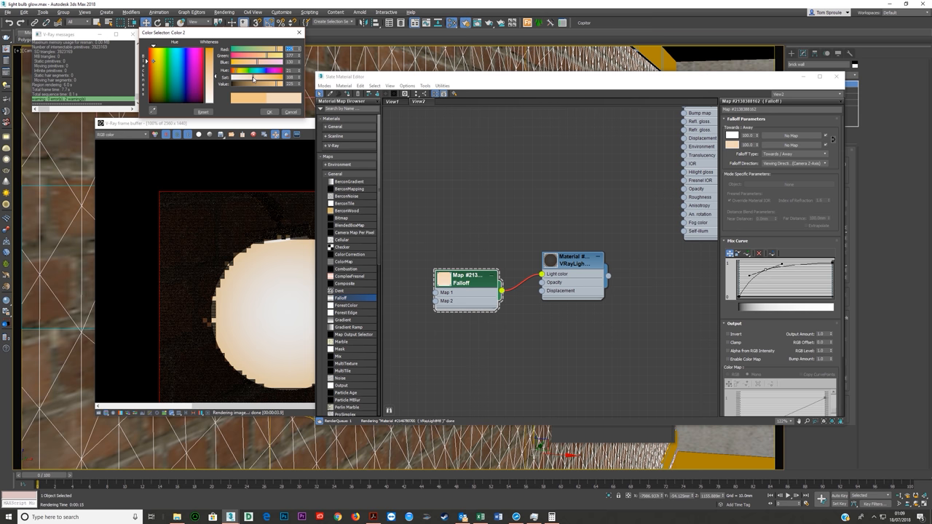
# - Confirm the adjusted peach Color 2 for the falloff
pyautogui.click(268, 112)
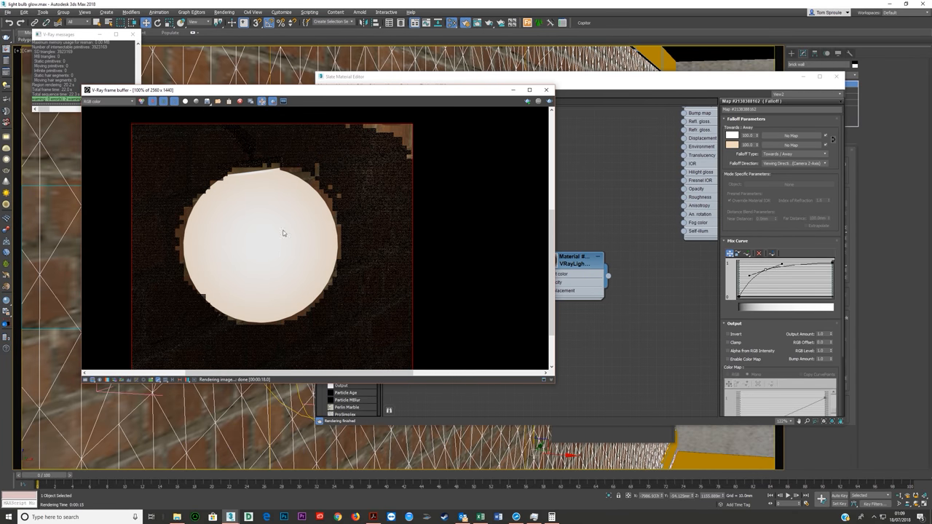
pyautogui.moveTo(264, 256)
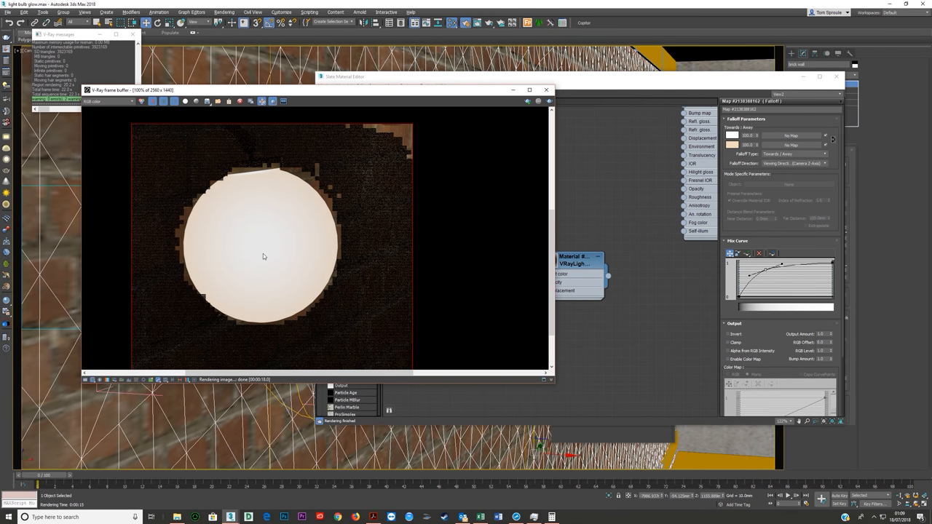
pyautogui.moveTo(267, 255)
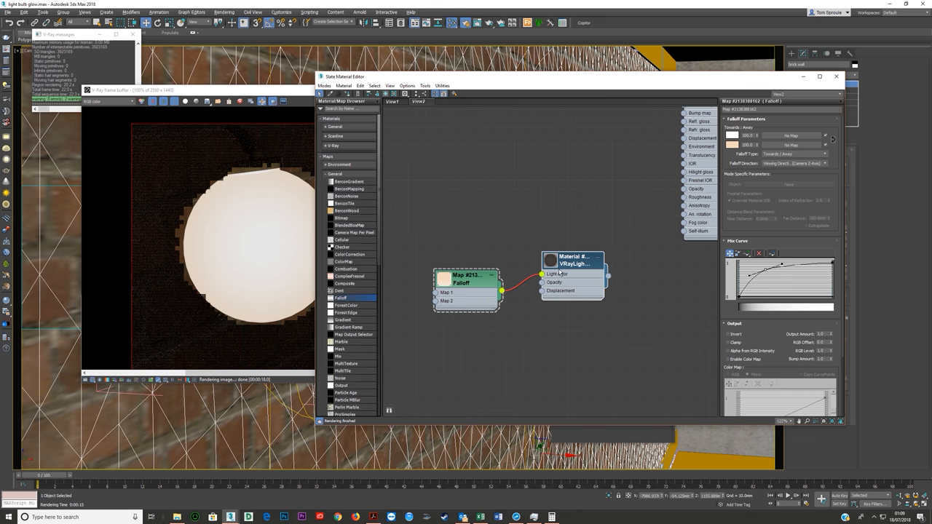
# - Convert the VRayLightMtl to a VRayBlendMtl, keeping it as the base sub-material
pyautogui.rightClick(575, 260)
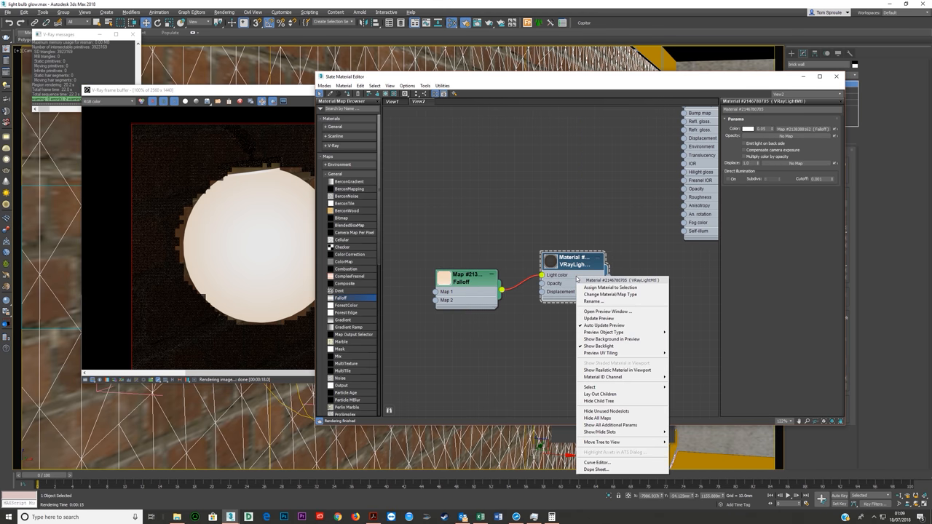
pyautogui.moveTo(615, 287)
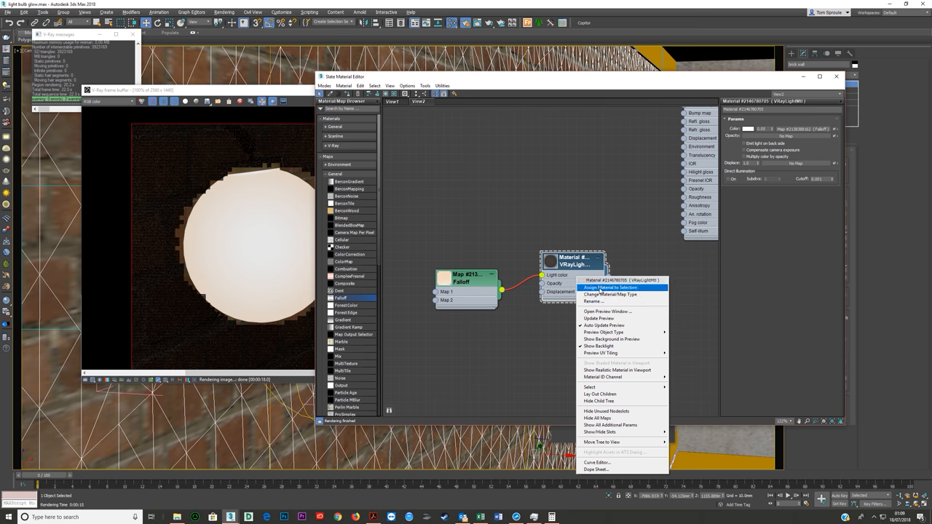
pyautogui.click(610, 287)
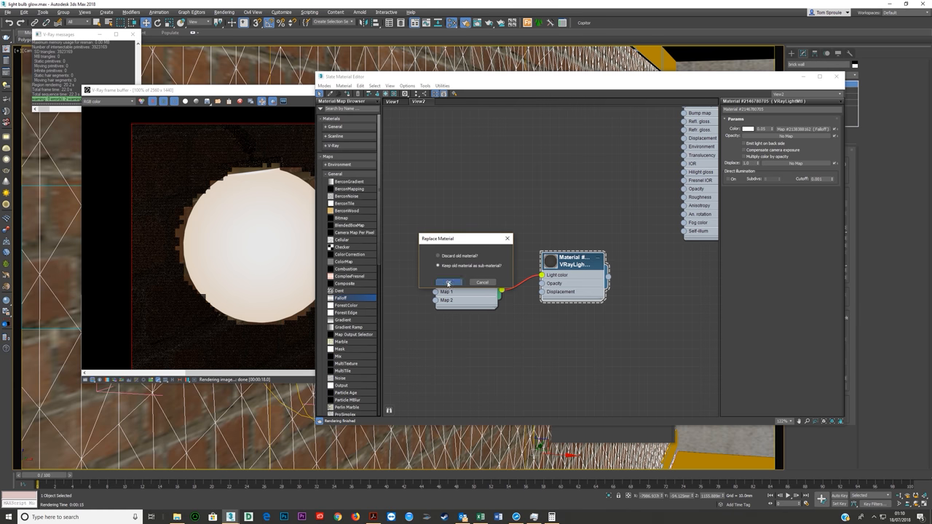
pyautogui.click(448, 282)
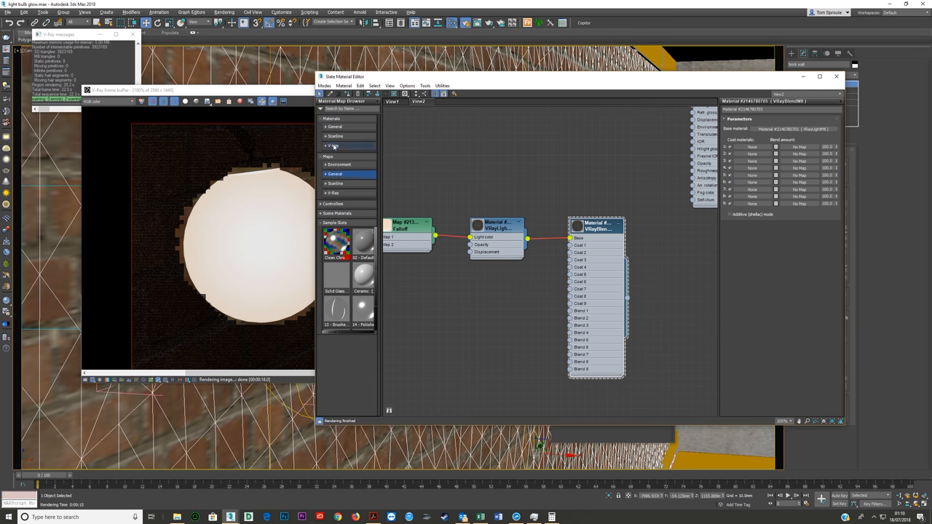
# - Wire a new VRayMtl into the blend material's Coat 1 and open its parameters
pyautogui.click(326, 145)
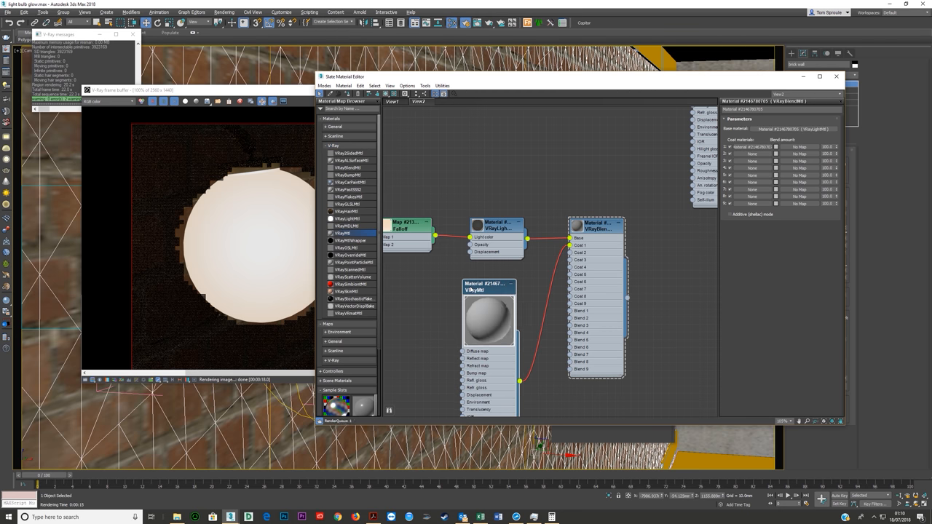
pyautogui.click(485, 287)
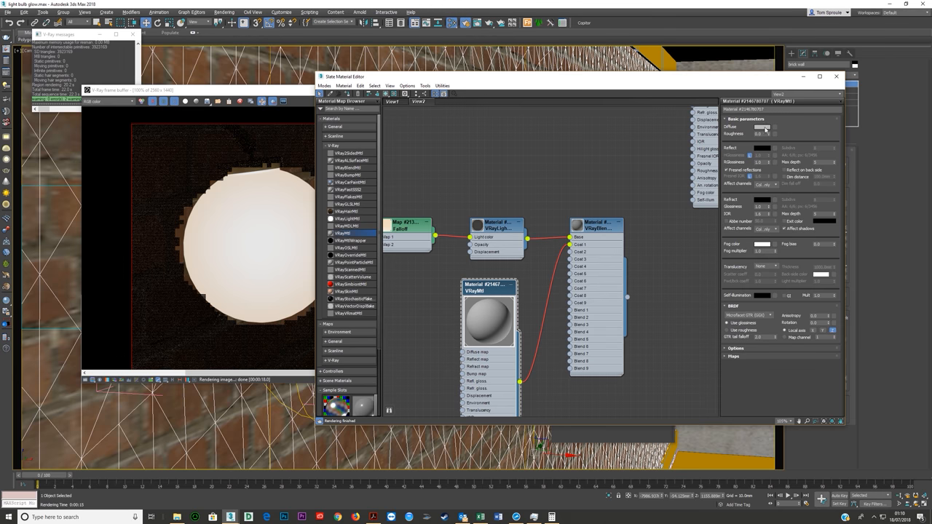
pyautogui.click(767, 128)
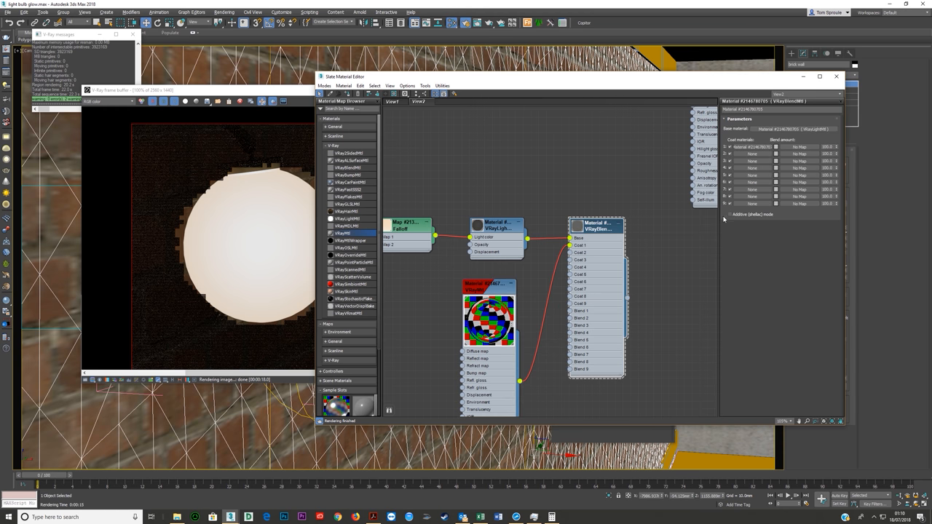
# - Enable Additive (shellac) mode on the blend material and accept the warning
pyautogui.click(727, 214)
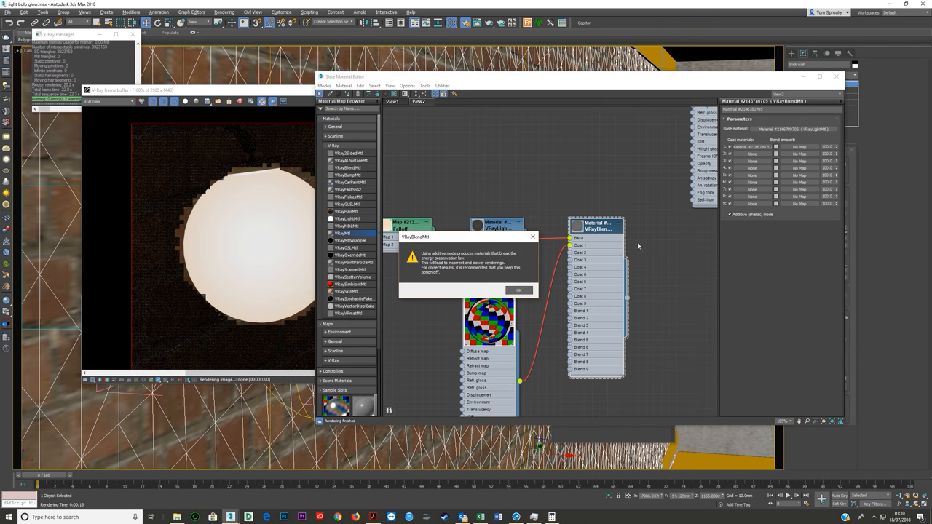
pyautogui.moveTo(651, 227)
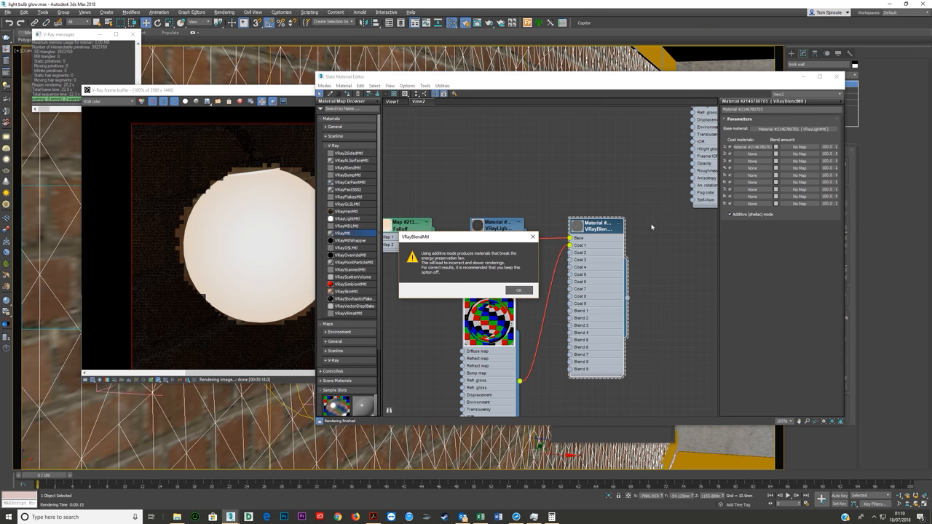
pyautogui.moveTo(439, 239)
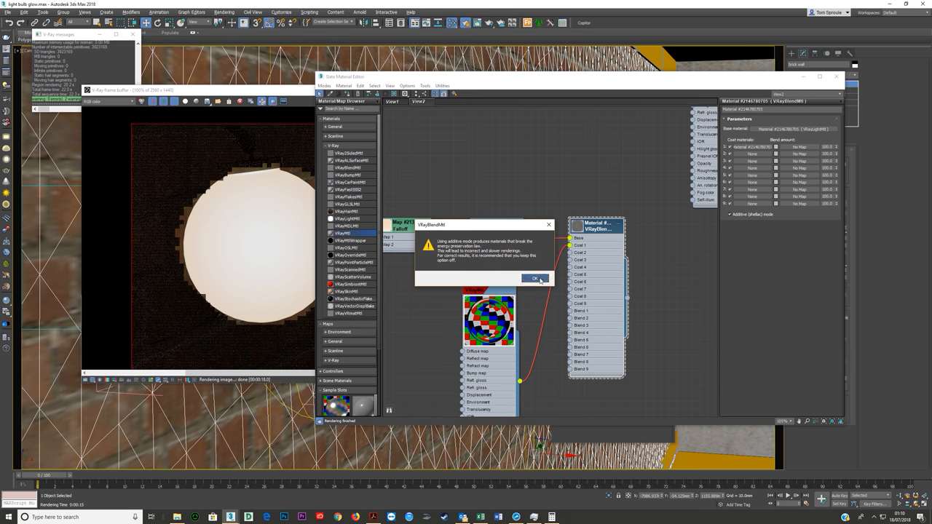
pyautogui.click(534, 278)
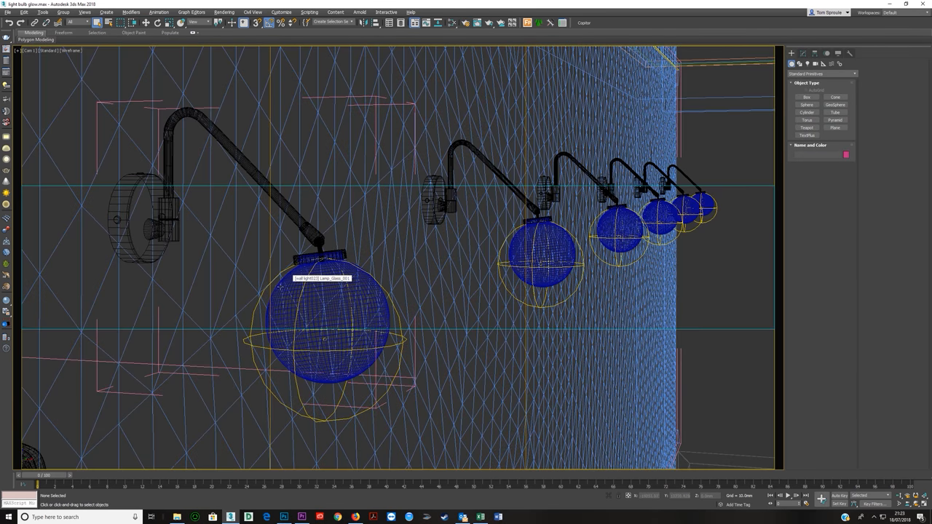
# - Select Lamp_Glass_001, the nearest lamp's glass bulb, past its surrounding sphere light
pyautogui.click(321, 335)
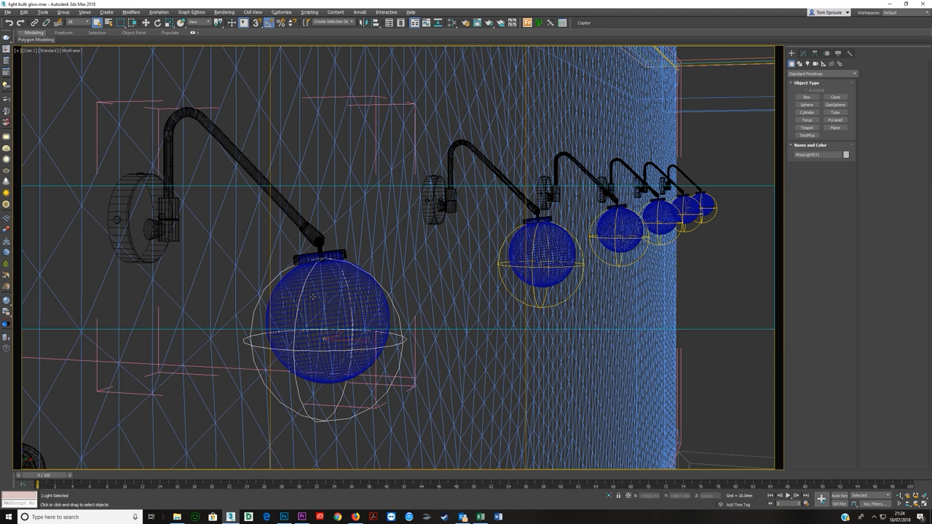
pyautogui.click(327, 335)
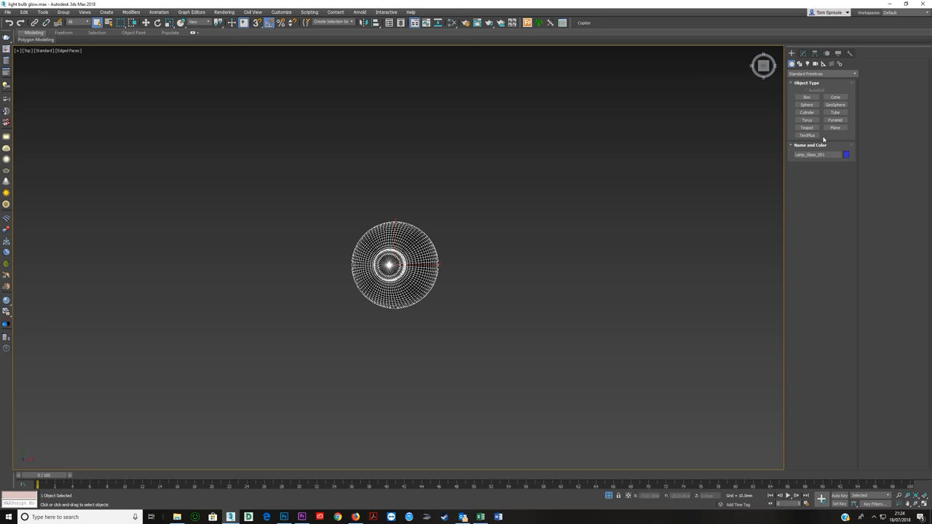
# - Add a VRayLight over the glass bulb and set its Type to Sphere
pyautogui.click(801, 53)
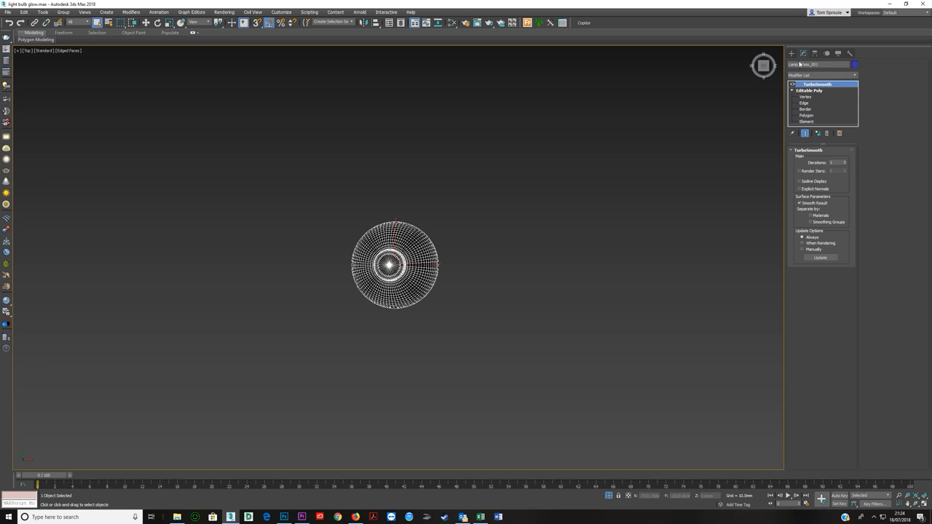
pyautogui.click(800, 55)
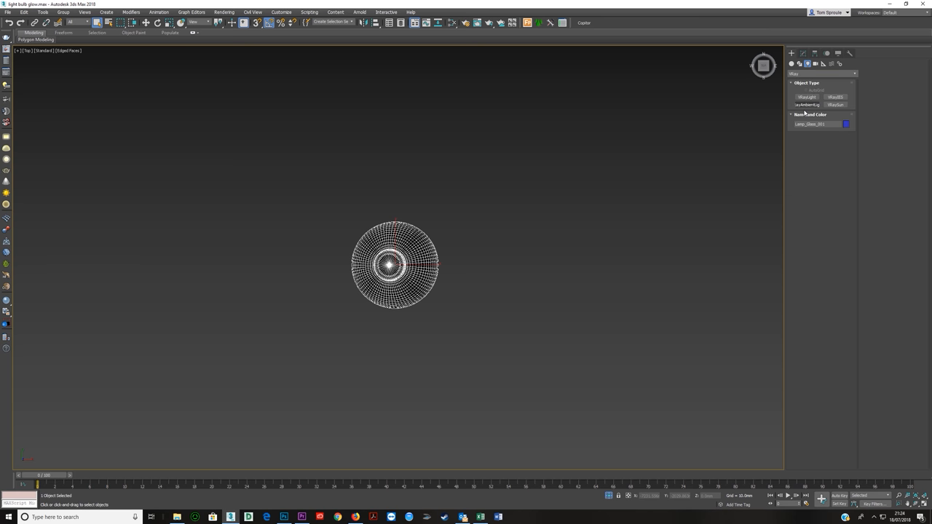
pyautogui.click(801, 97)
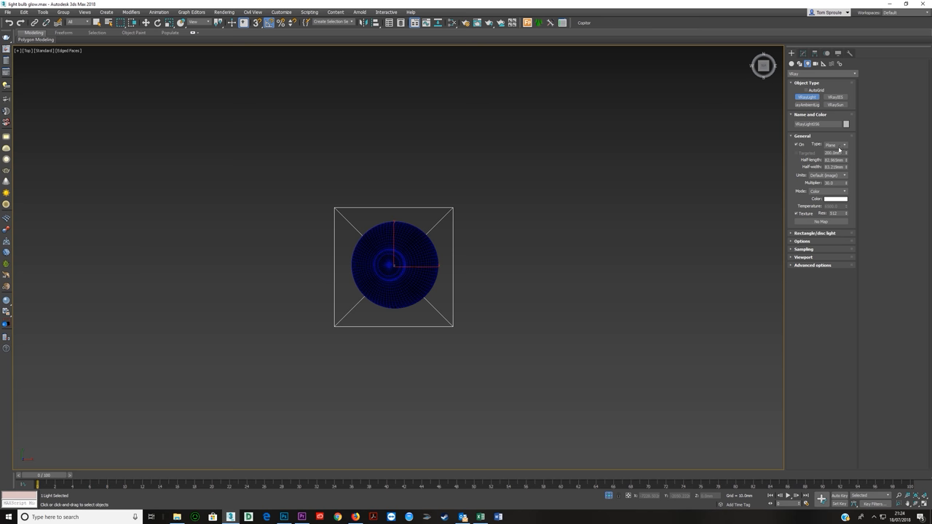
pyautogui.click(841, 142)
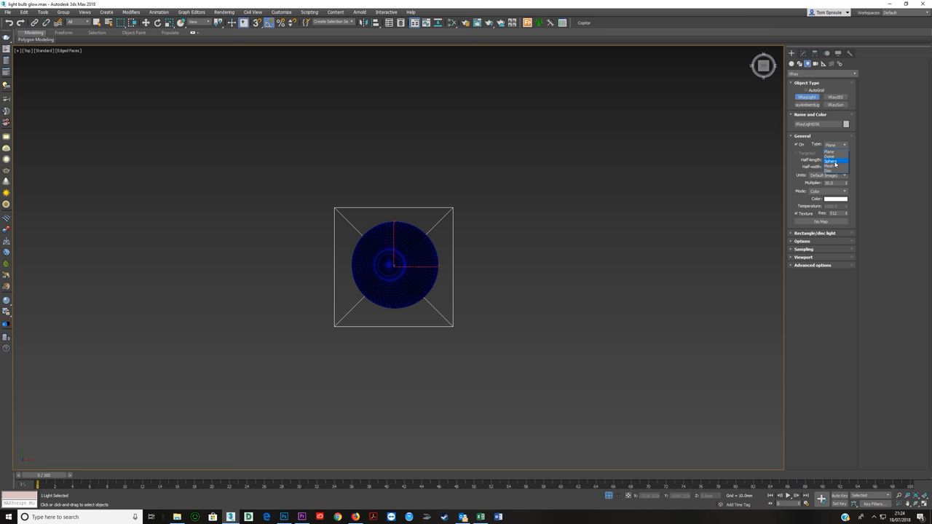
pyautogui.click(833, 163)
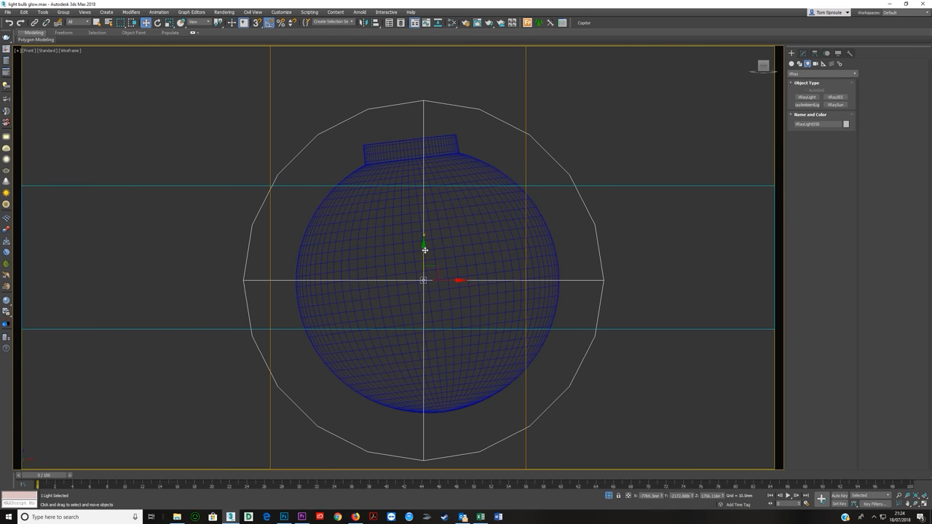
# - Zoom out in the Front viewport and select the sphere light around the bulb
pyautogui.scroll(-3)
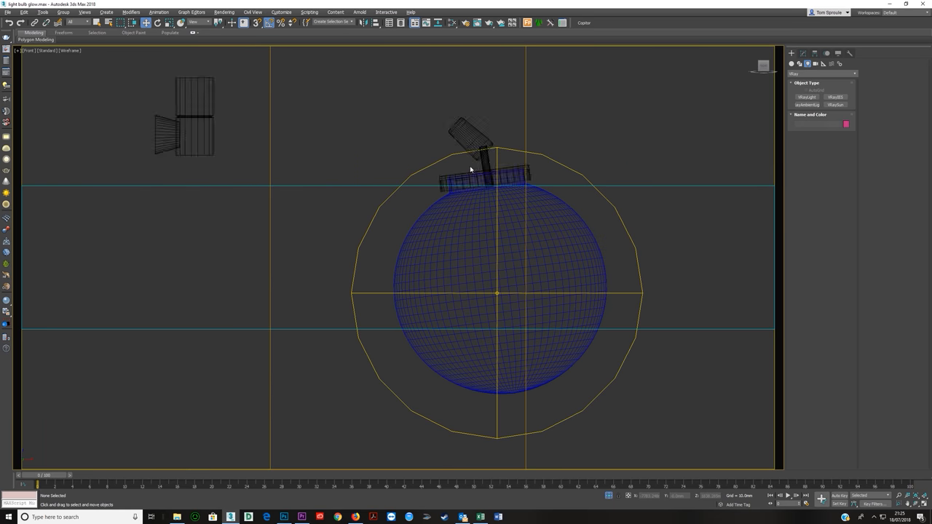
pyautogui.click(470, 166)
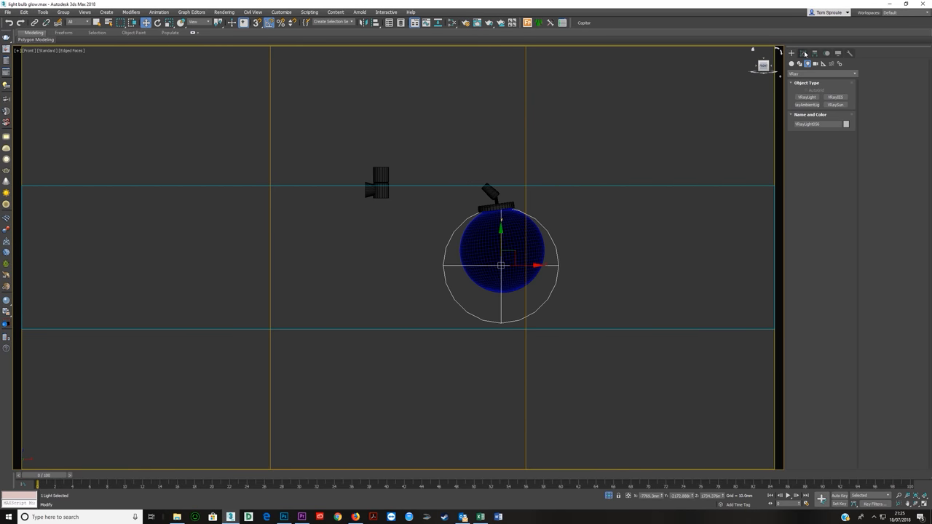
# - Show the selected sphere light's parameters in the Modify panel
pyautogui.click(805, 52)
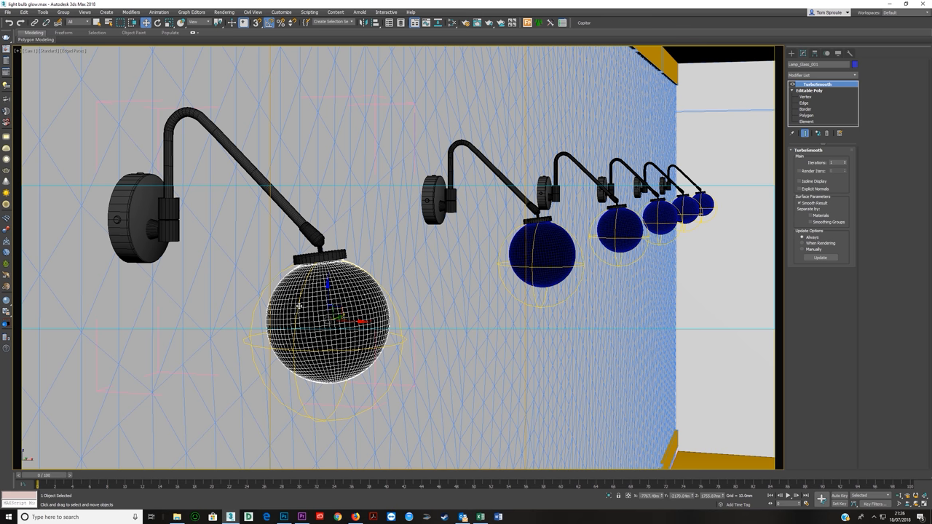
pyautogui.moveTo(314, 328)
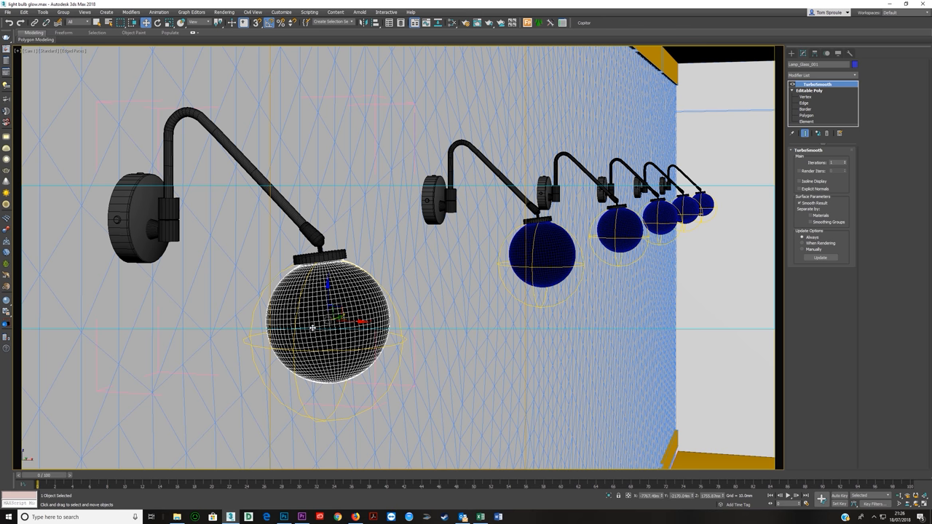
pyautogui.moveTo(350, 256)
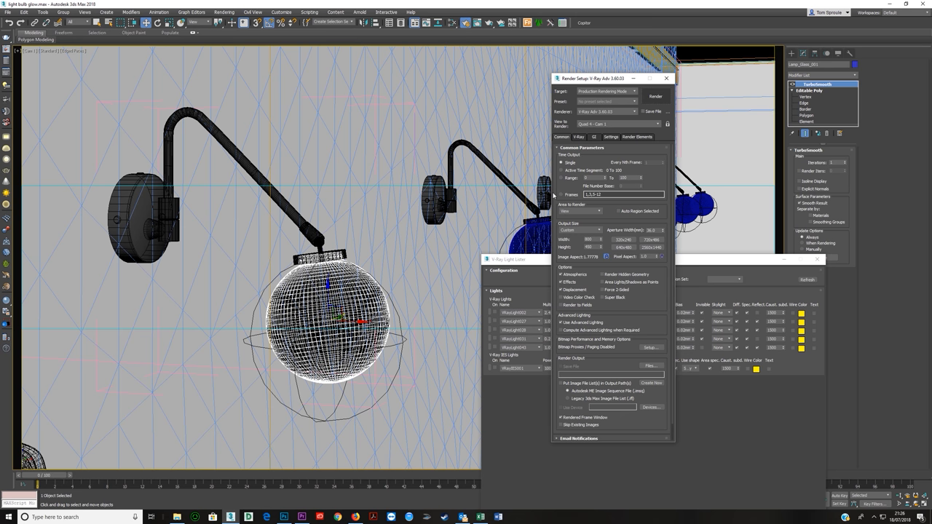
# - Render the camera view with V-Ray until the frame buffer finishes
pyautogui.click(657, 97)
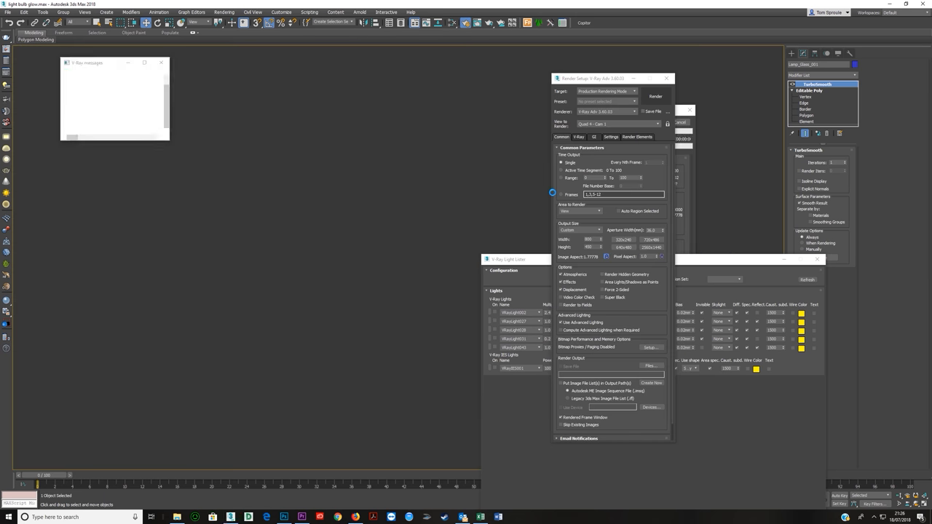
pyautogui.click(656, 96)
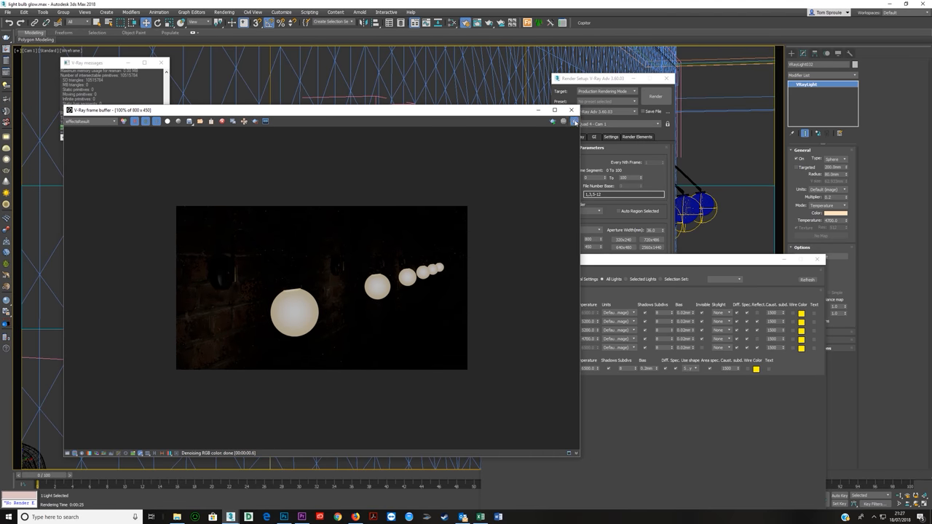
# - Apply display correction in the V-Ray frame buffer to reveal the brick wall
pyautogui.click(658, 96)
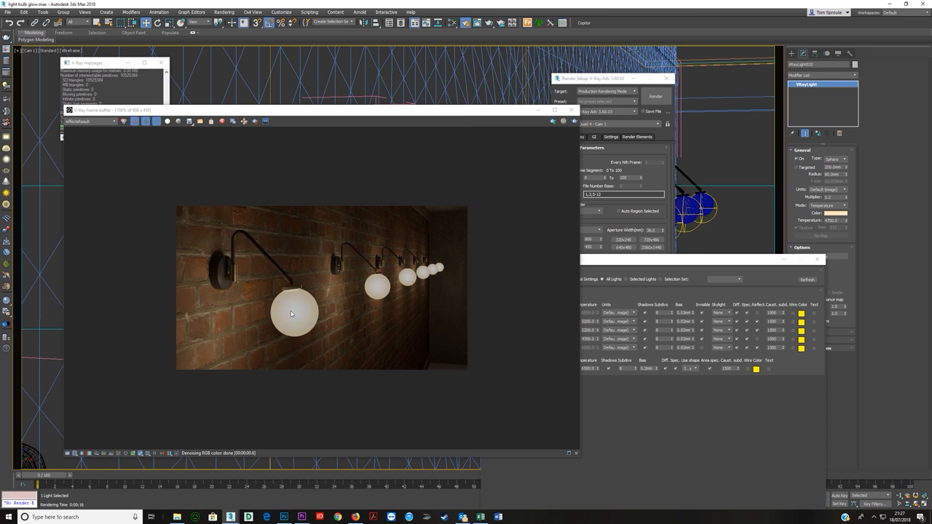
pyautogui.moveTo(272, 308)
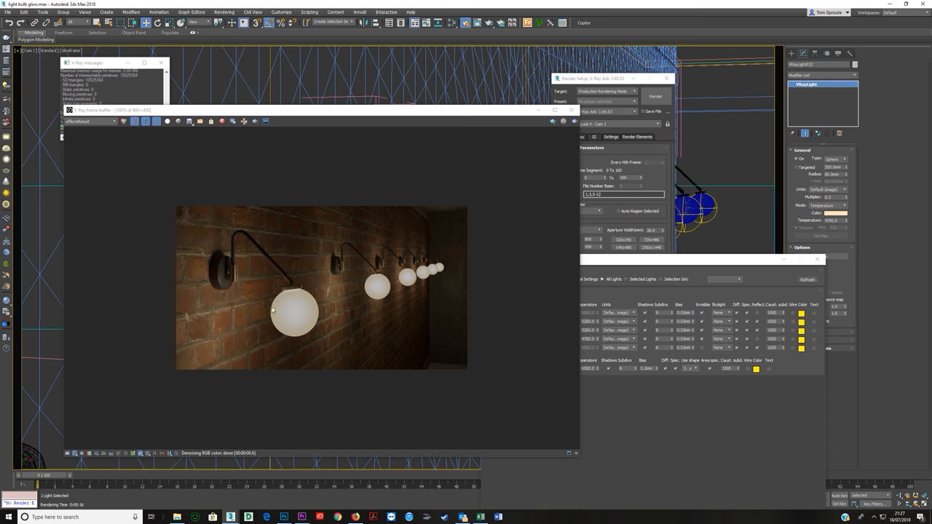